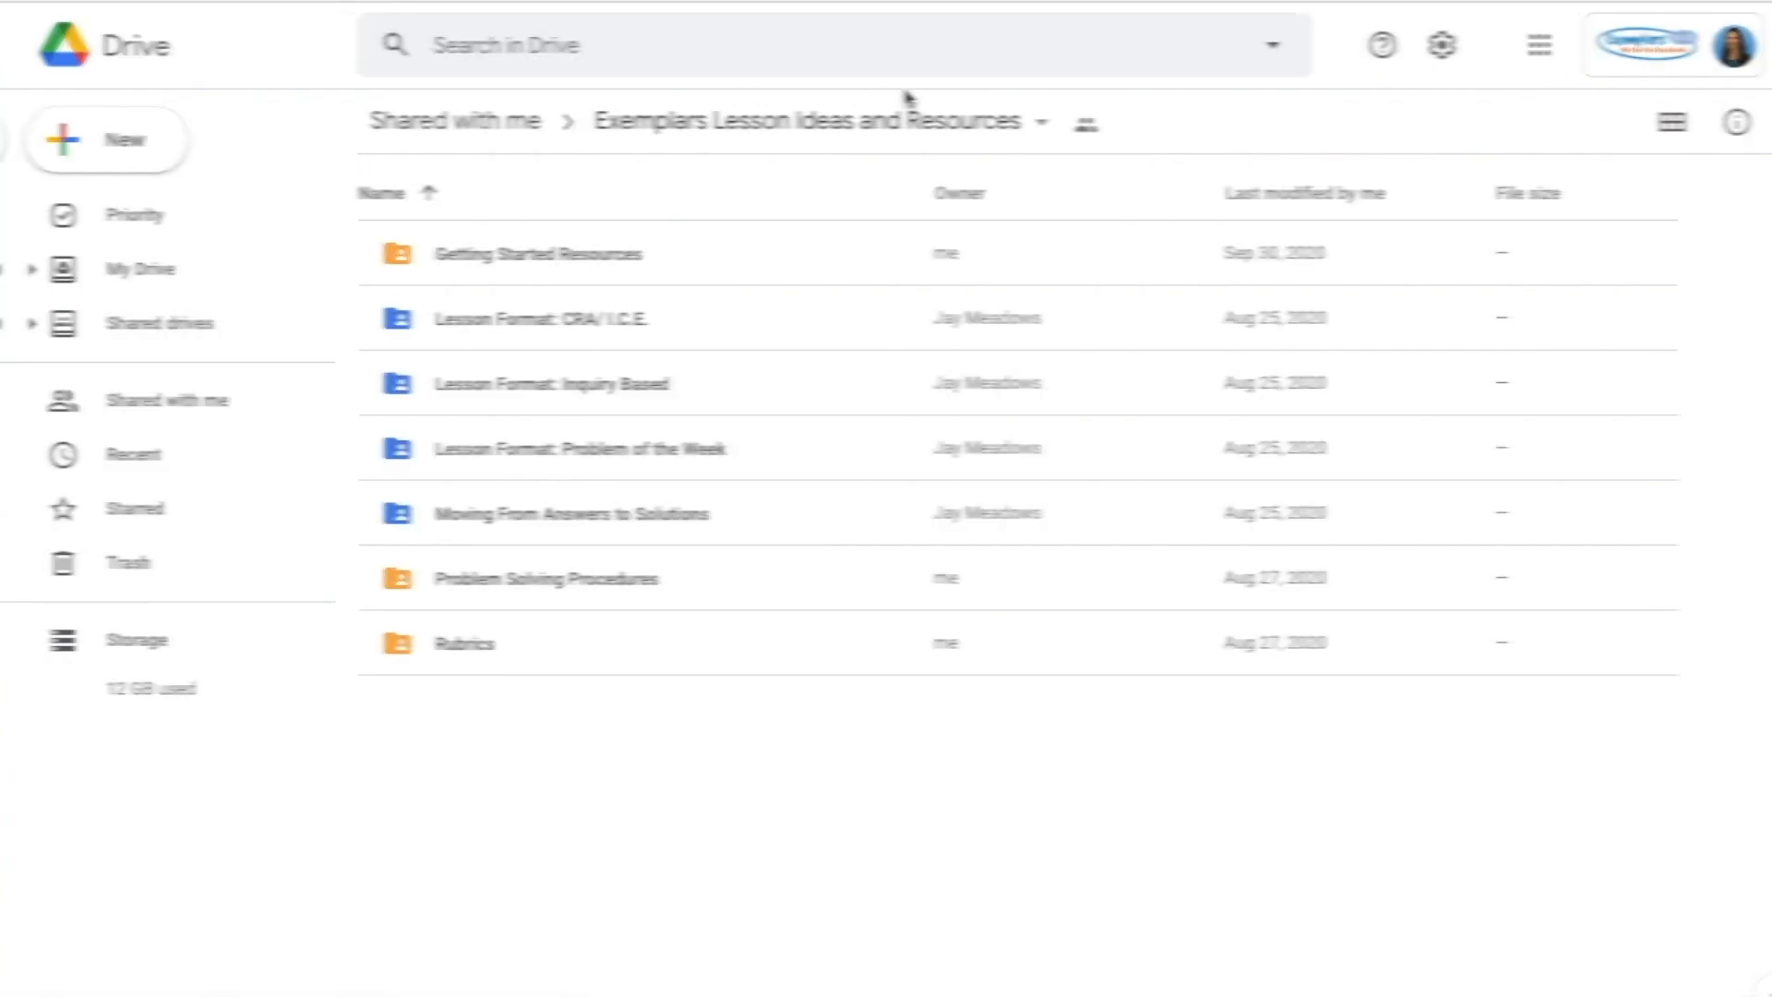
Step: Browse into the Lesson Format: Inquiry Based folder and review the Inquiry_Based_Lesson_Structure.pdf preview
{"action": "left_click", "coordinate": [712, 30]}
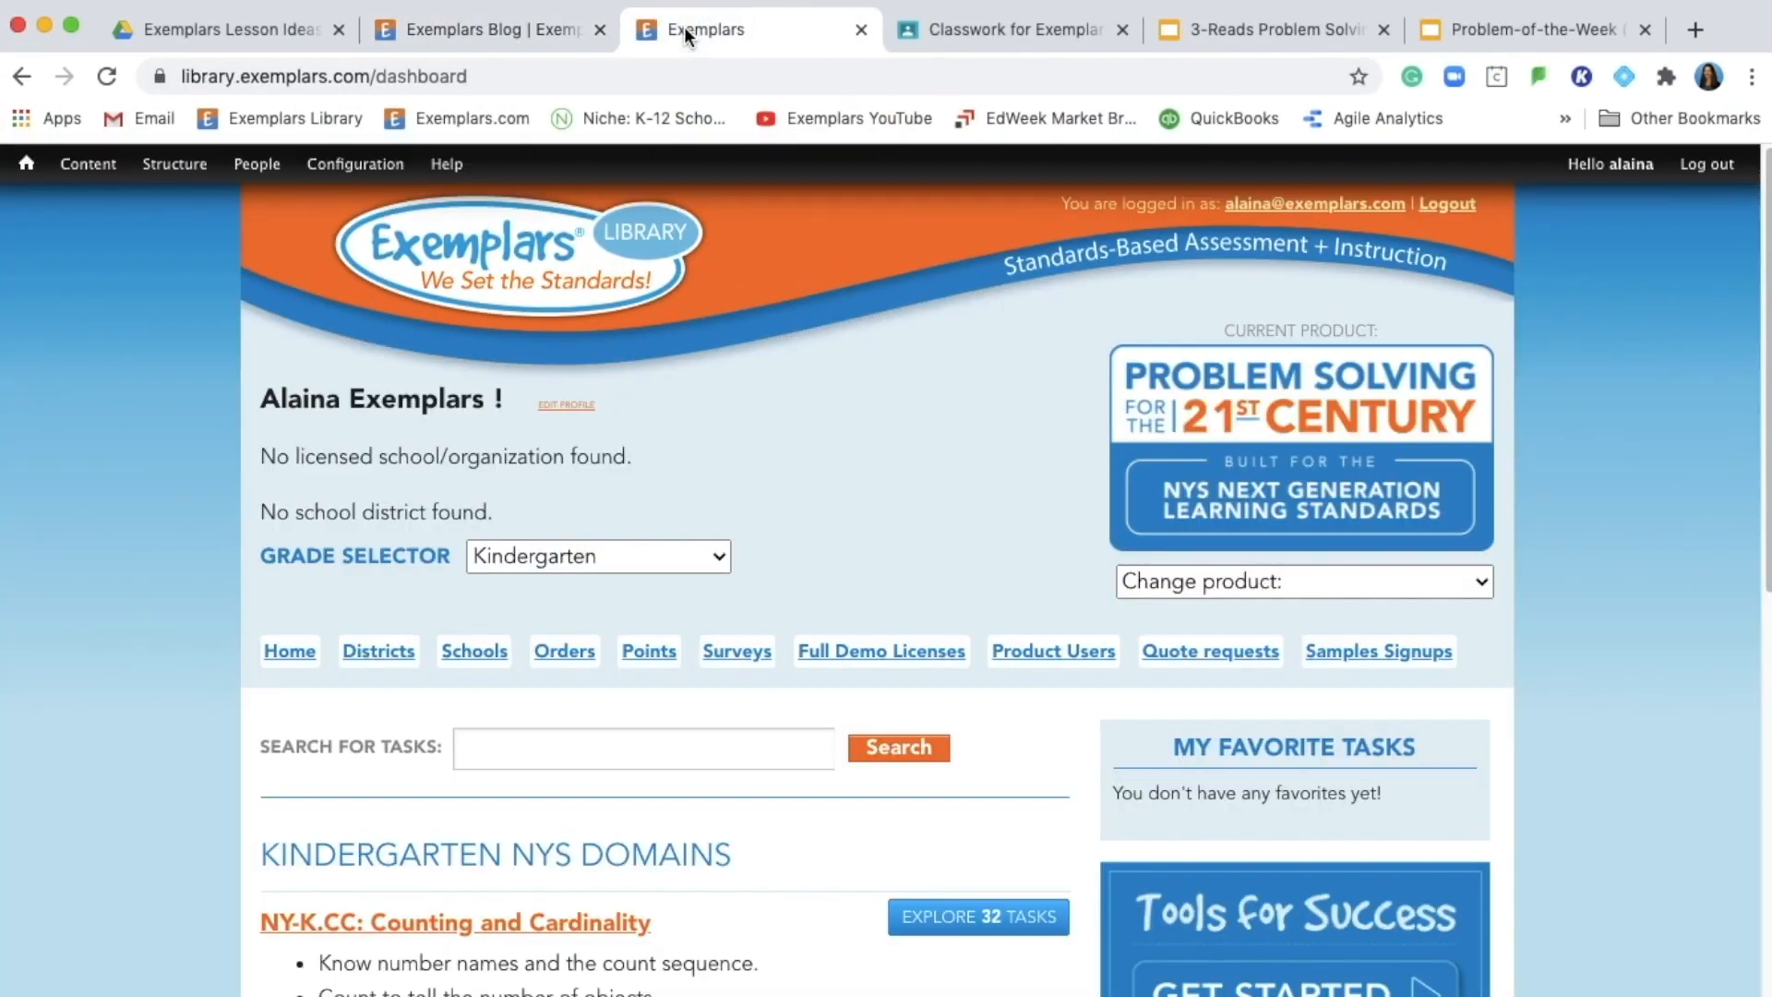
{"action": "scroll", "scroll_direction": "down", "scroll_amount": 3}
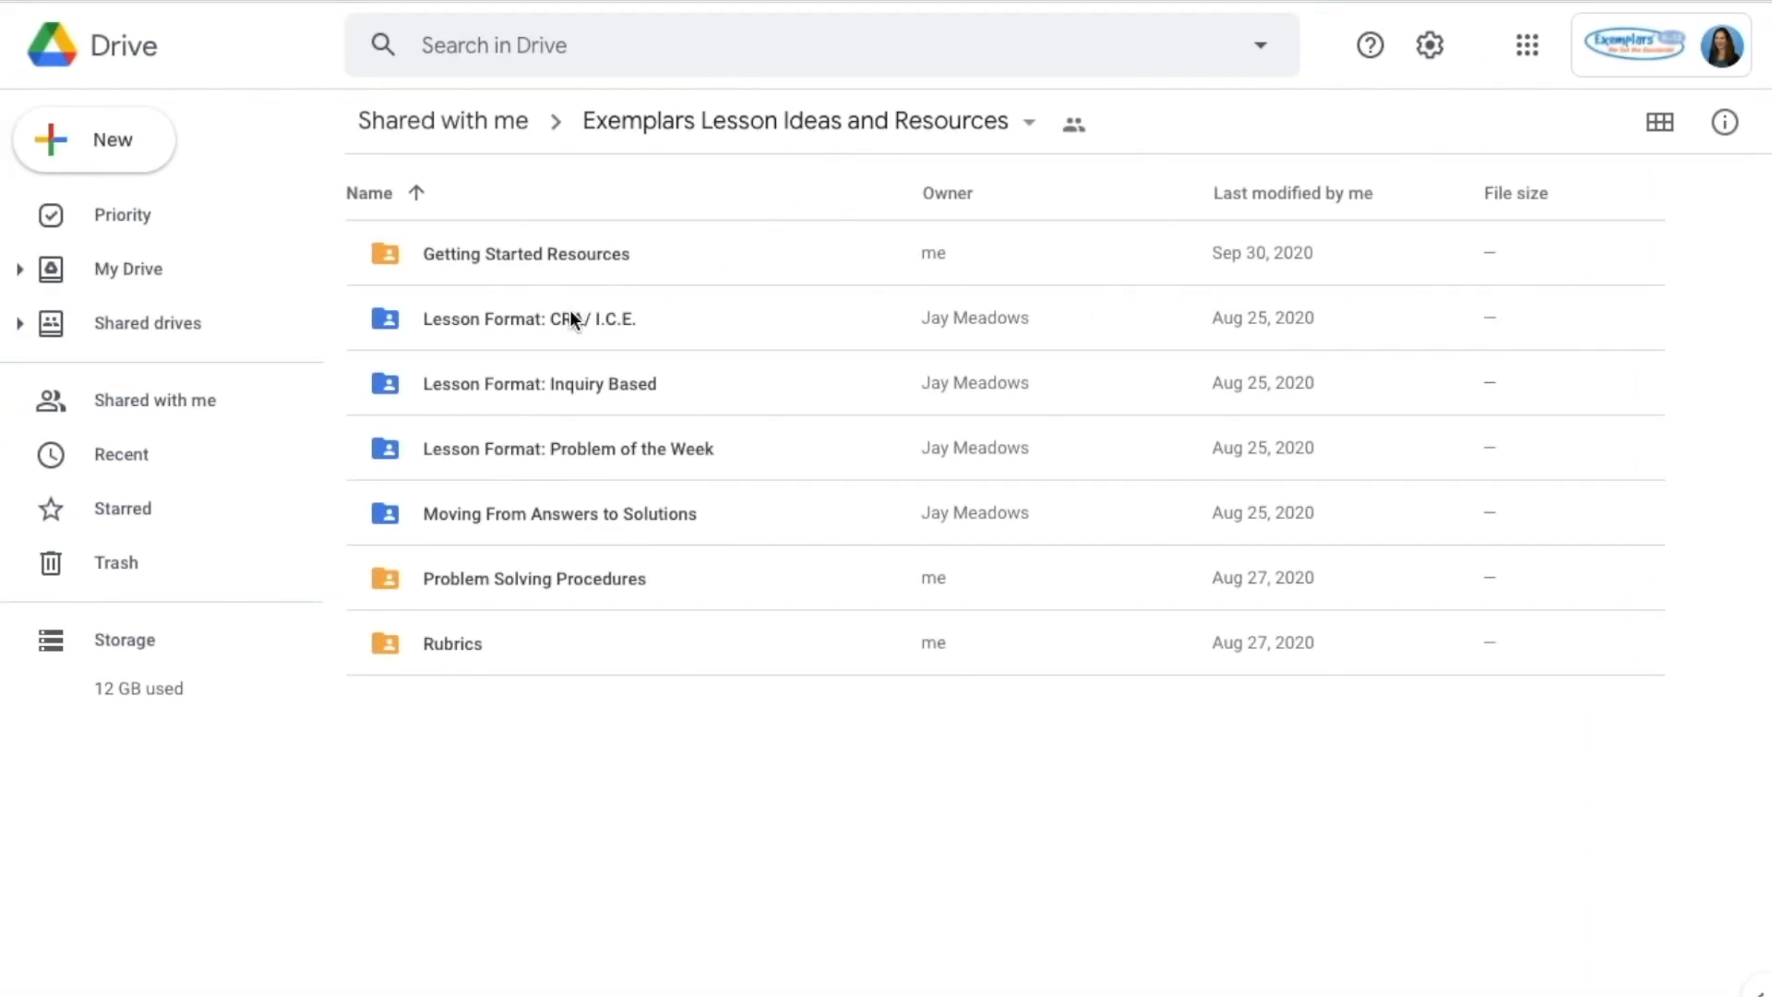
{"action": "mouse_move", "coordinate": [554, 463]}
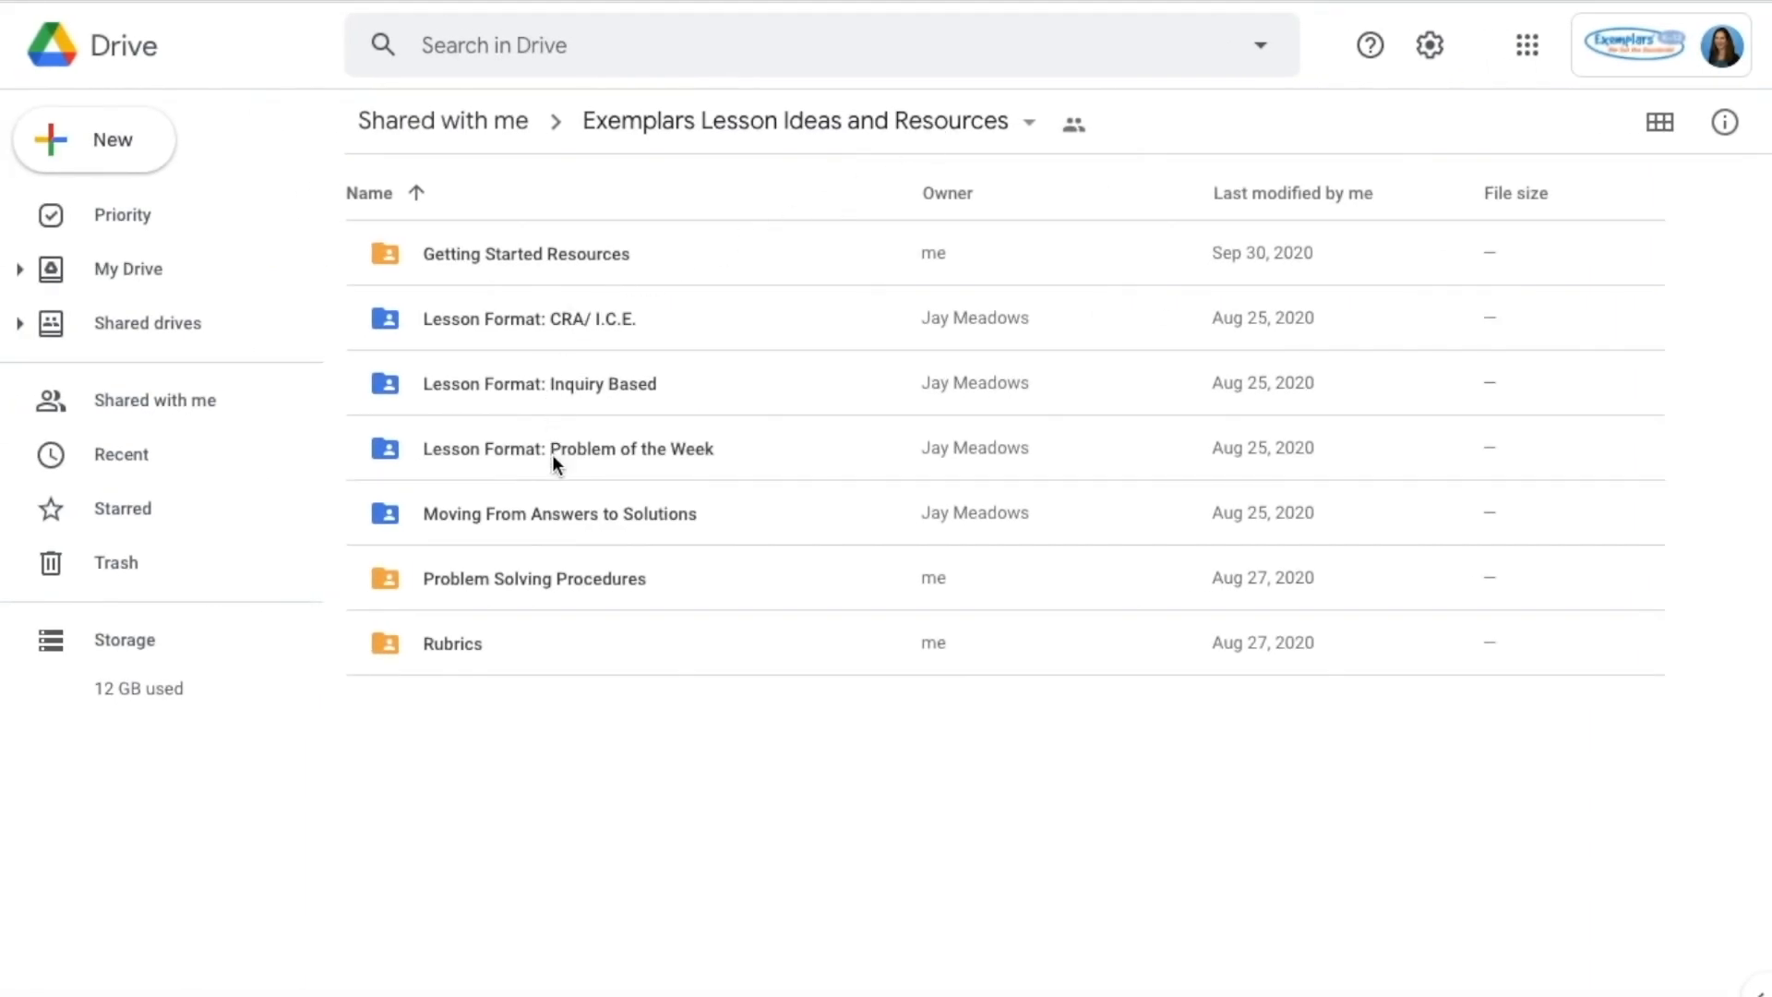
{"action": "mouse_move", "coordinate": [556, 520]}
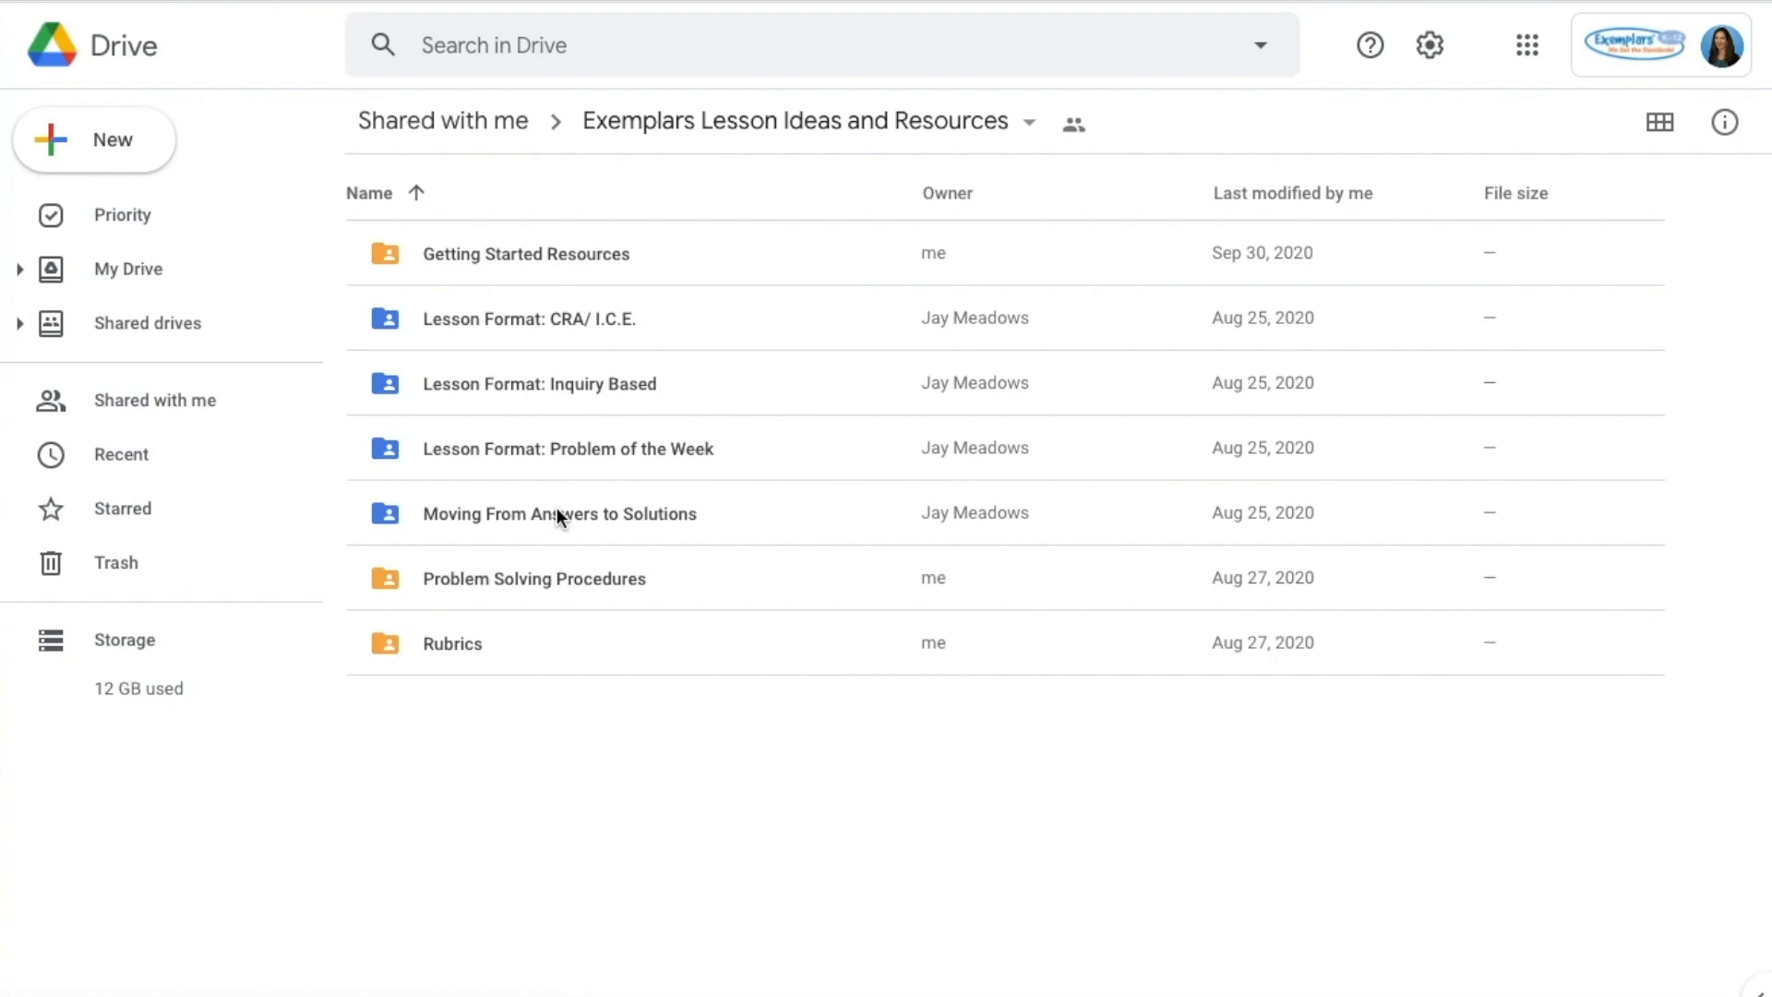
{"action": "mouse_move", "coordinate": [471, 404]}
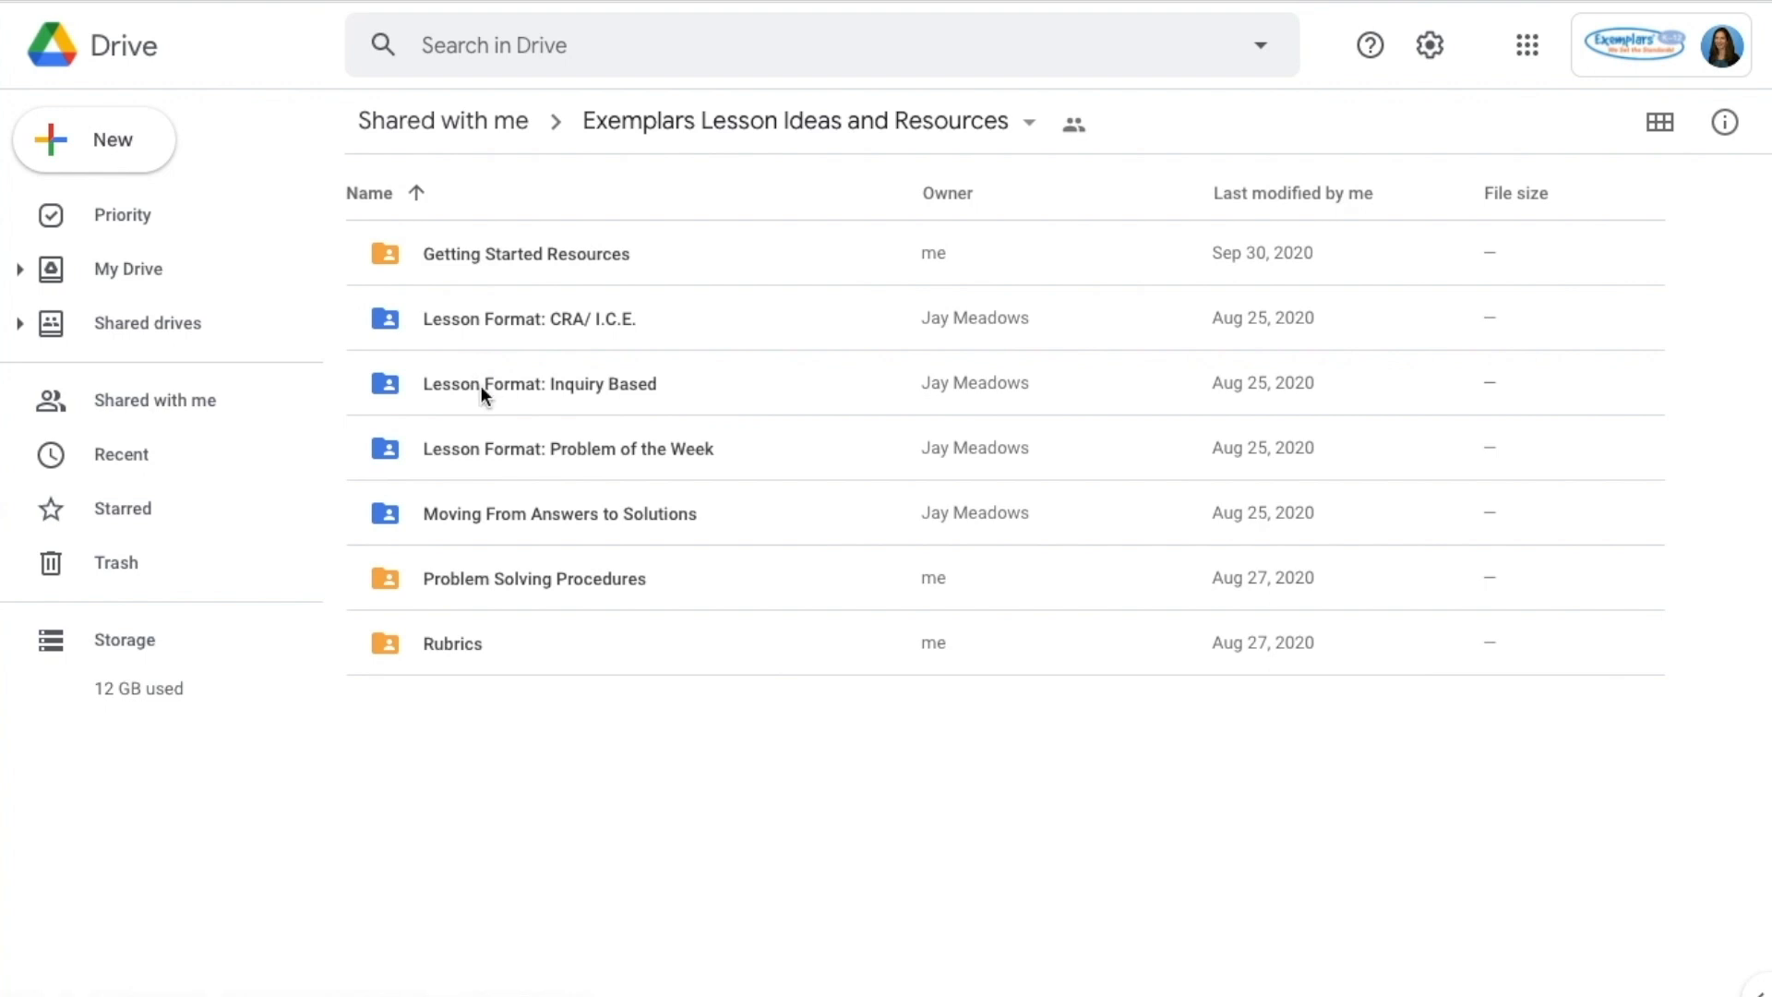
{"action": "double_click", "coordinate": [539, 384]}
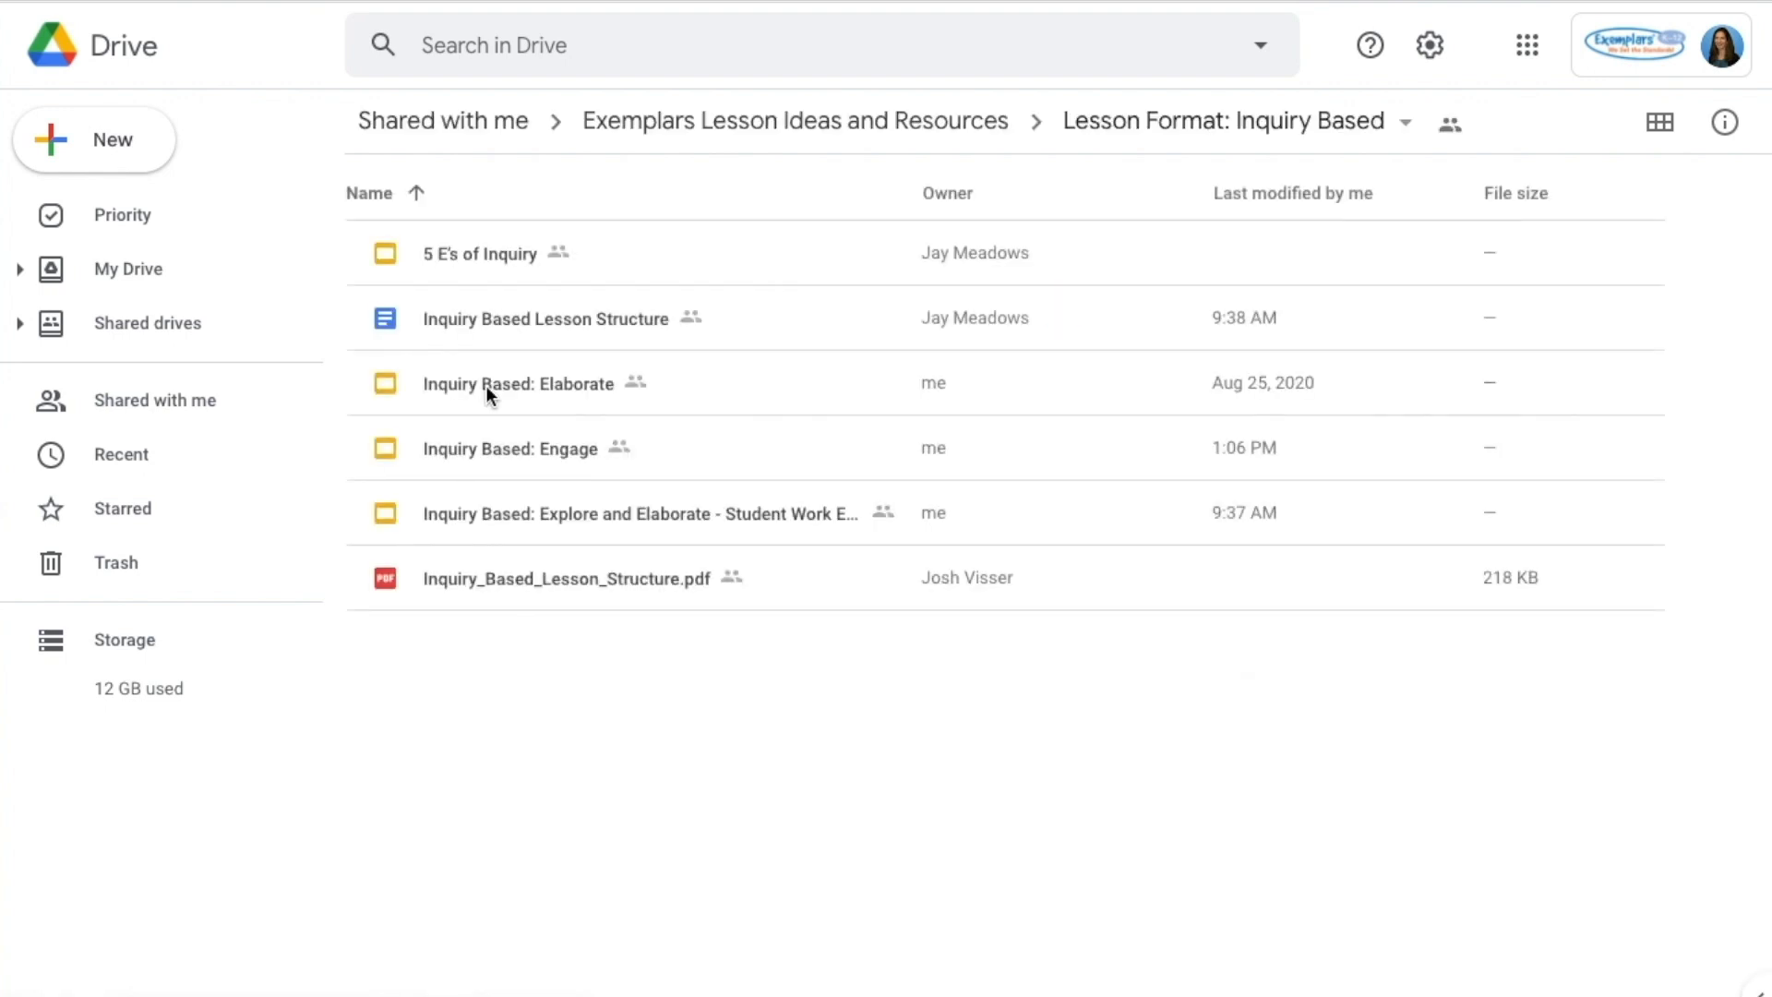
{"action": "mouse_move", "coordinate": [465, 451]}
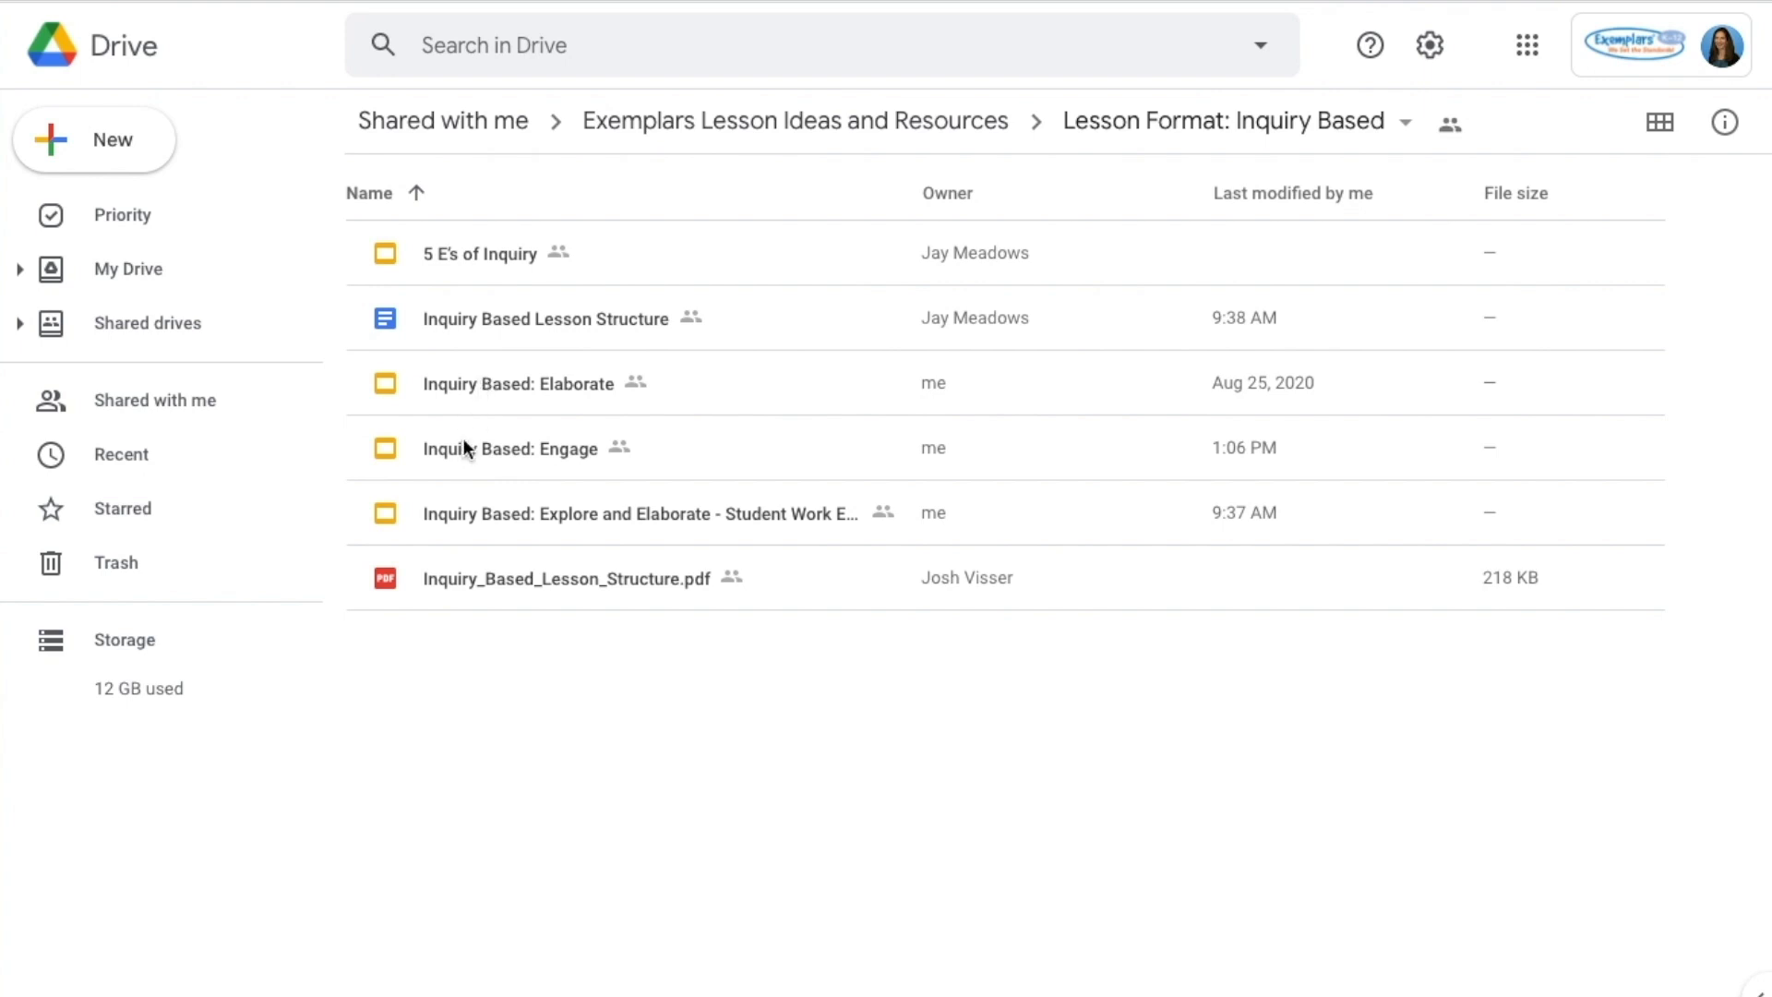
{"action": "mouse_move", "coordinate": [462, 657]}
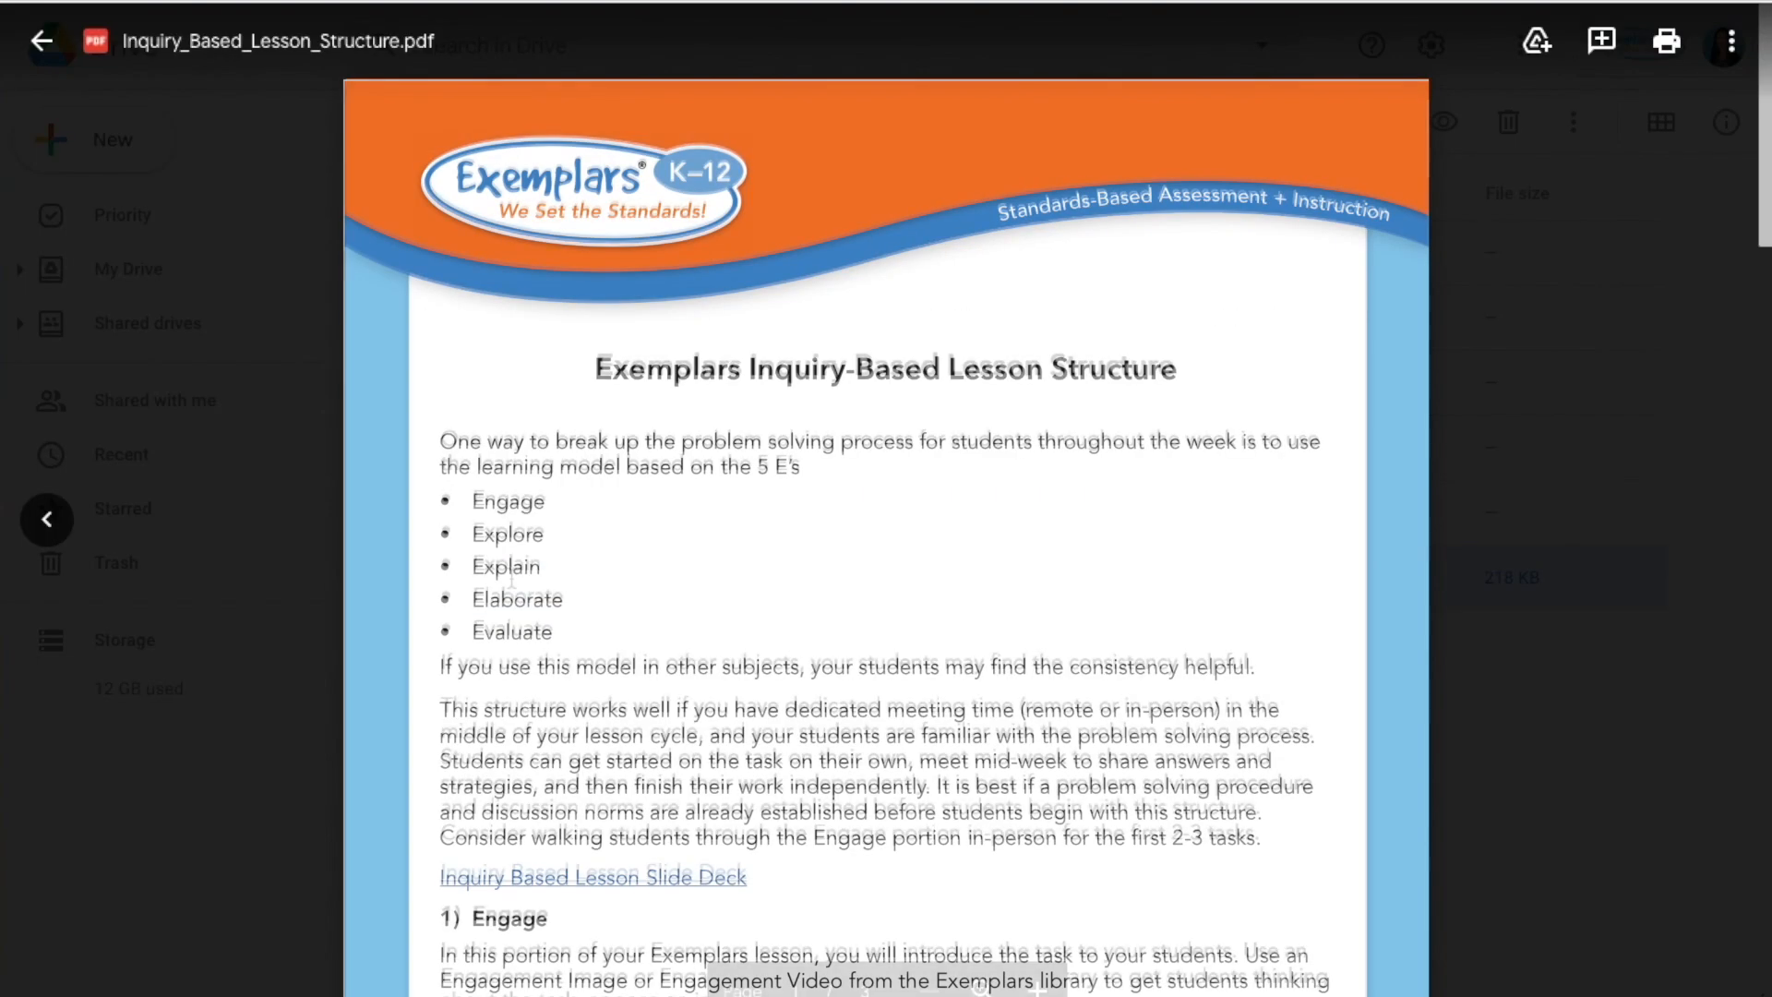
{"action": "scroll", "scroll_direction": "down", "scroll_amount": 3}
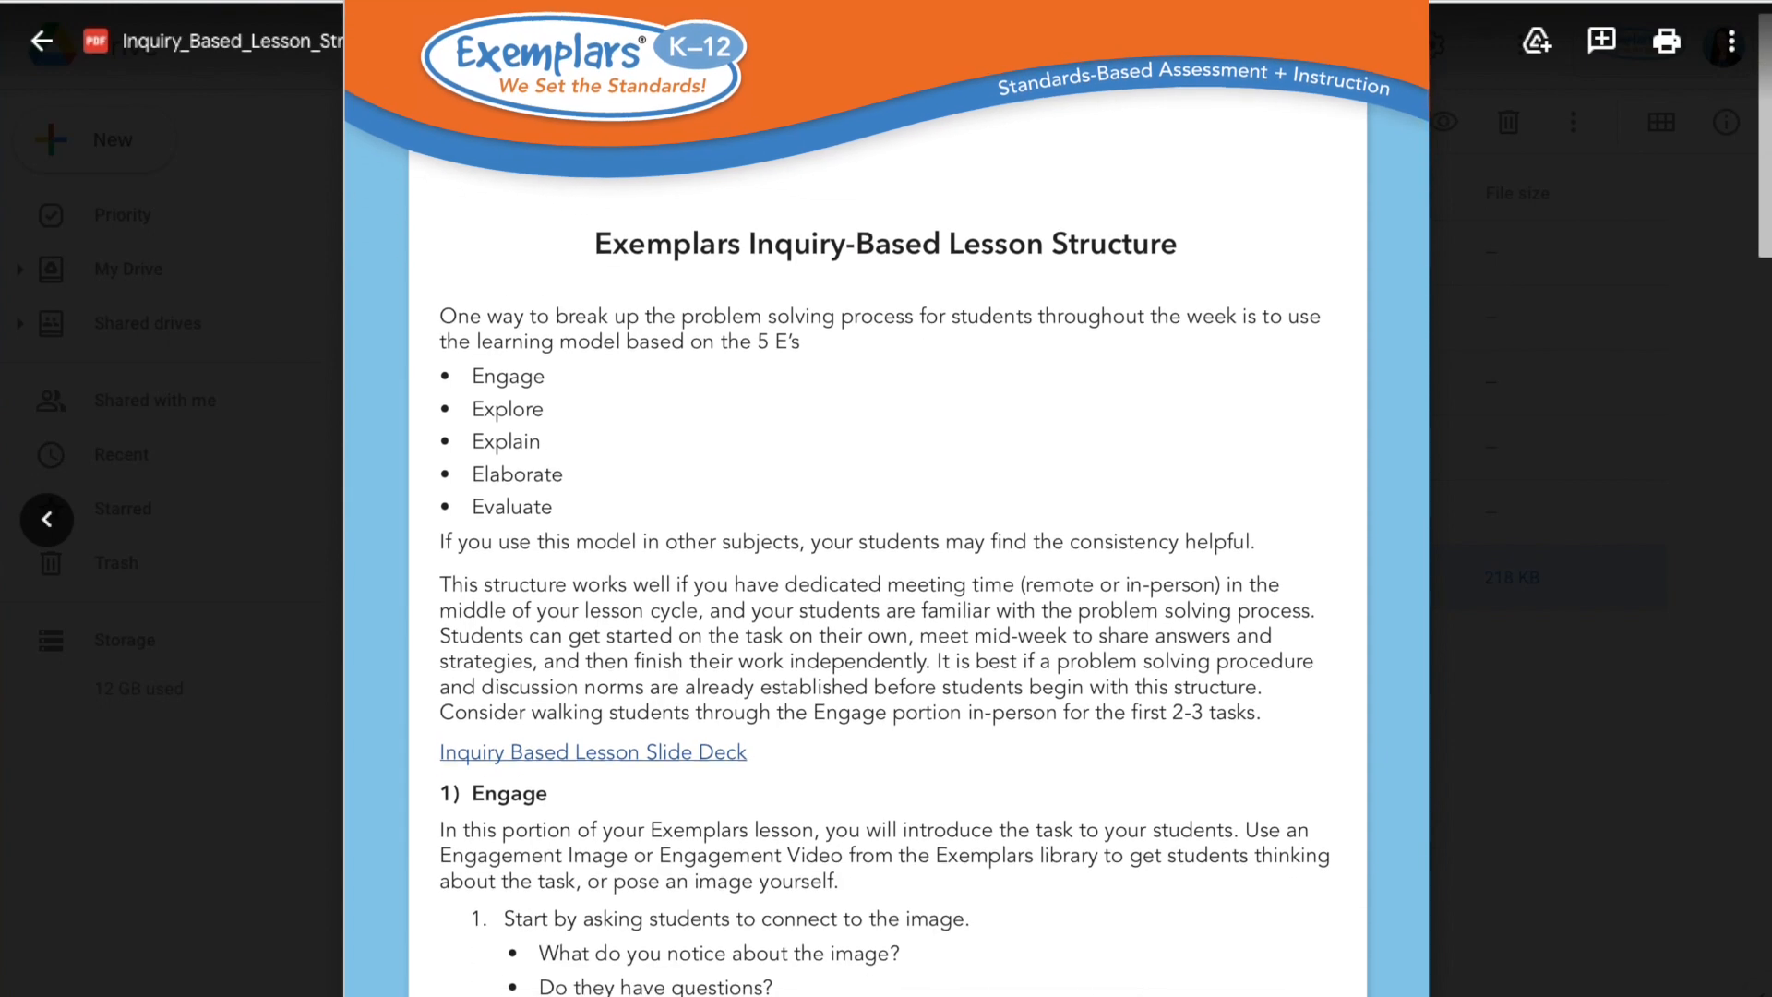
{"action": "scroll", "scroll_direction": "down", "scroll_amount": 3}
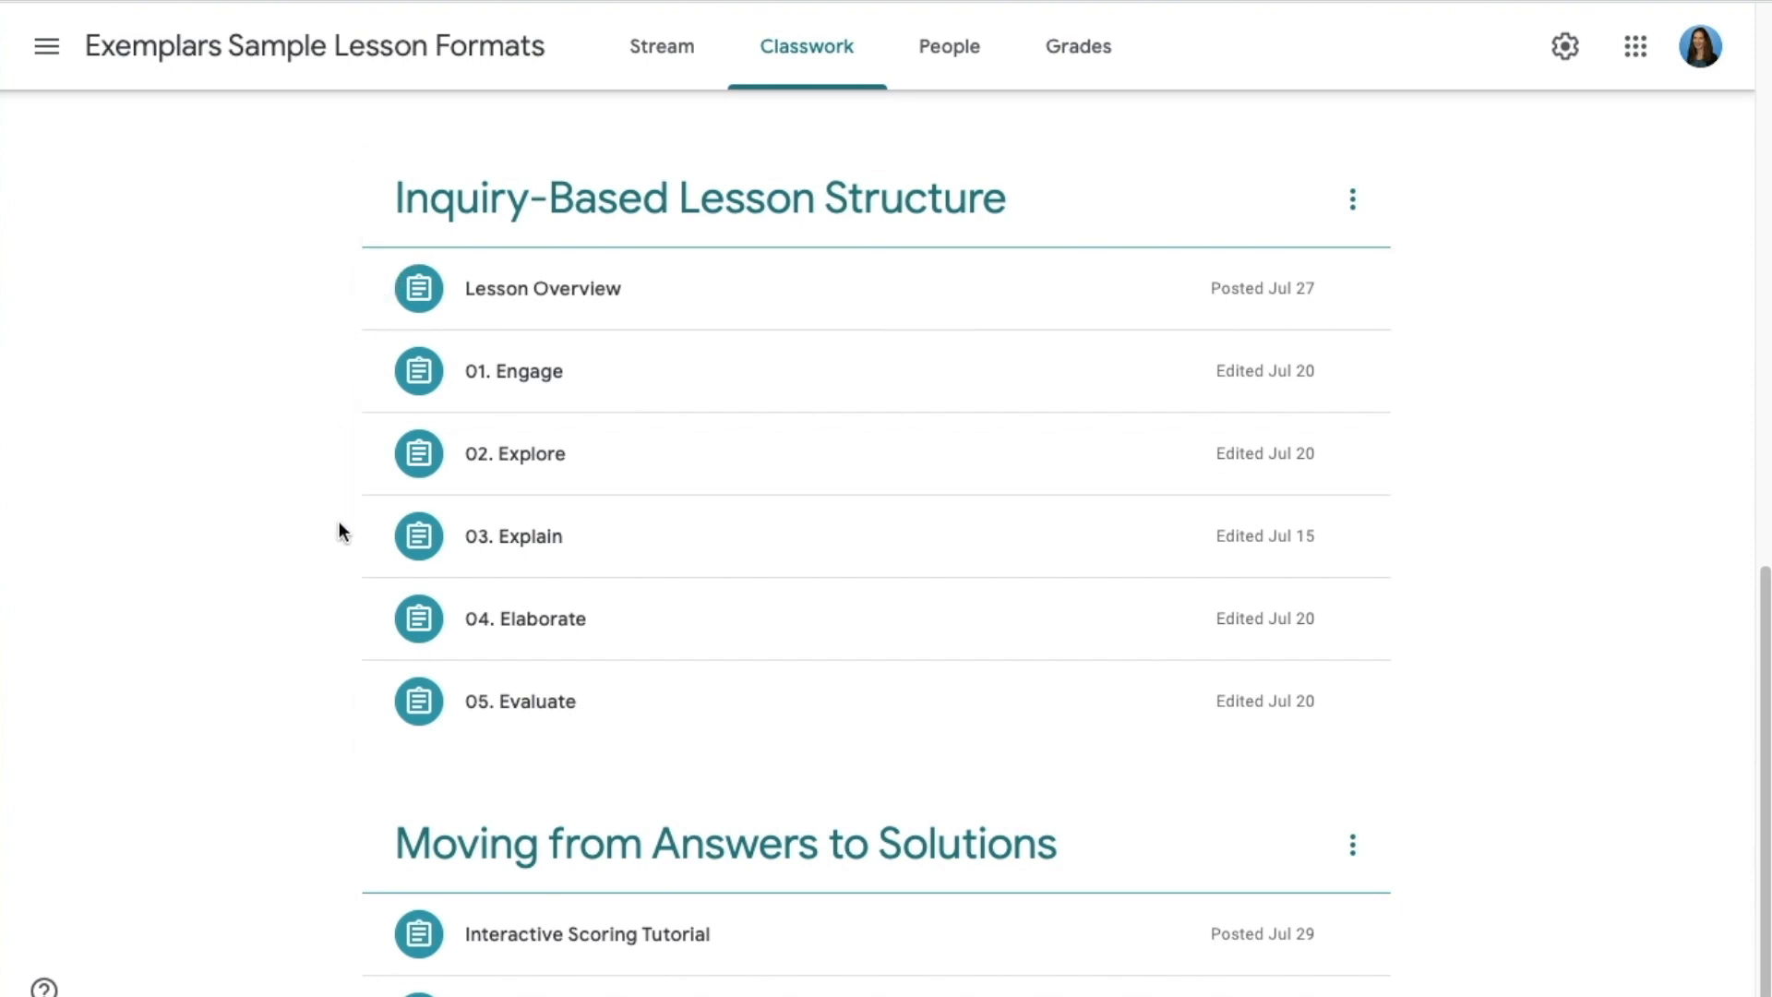
{"action": "mouse_move", "coordinate": [553, 536]}
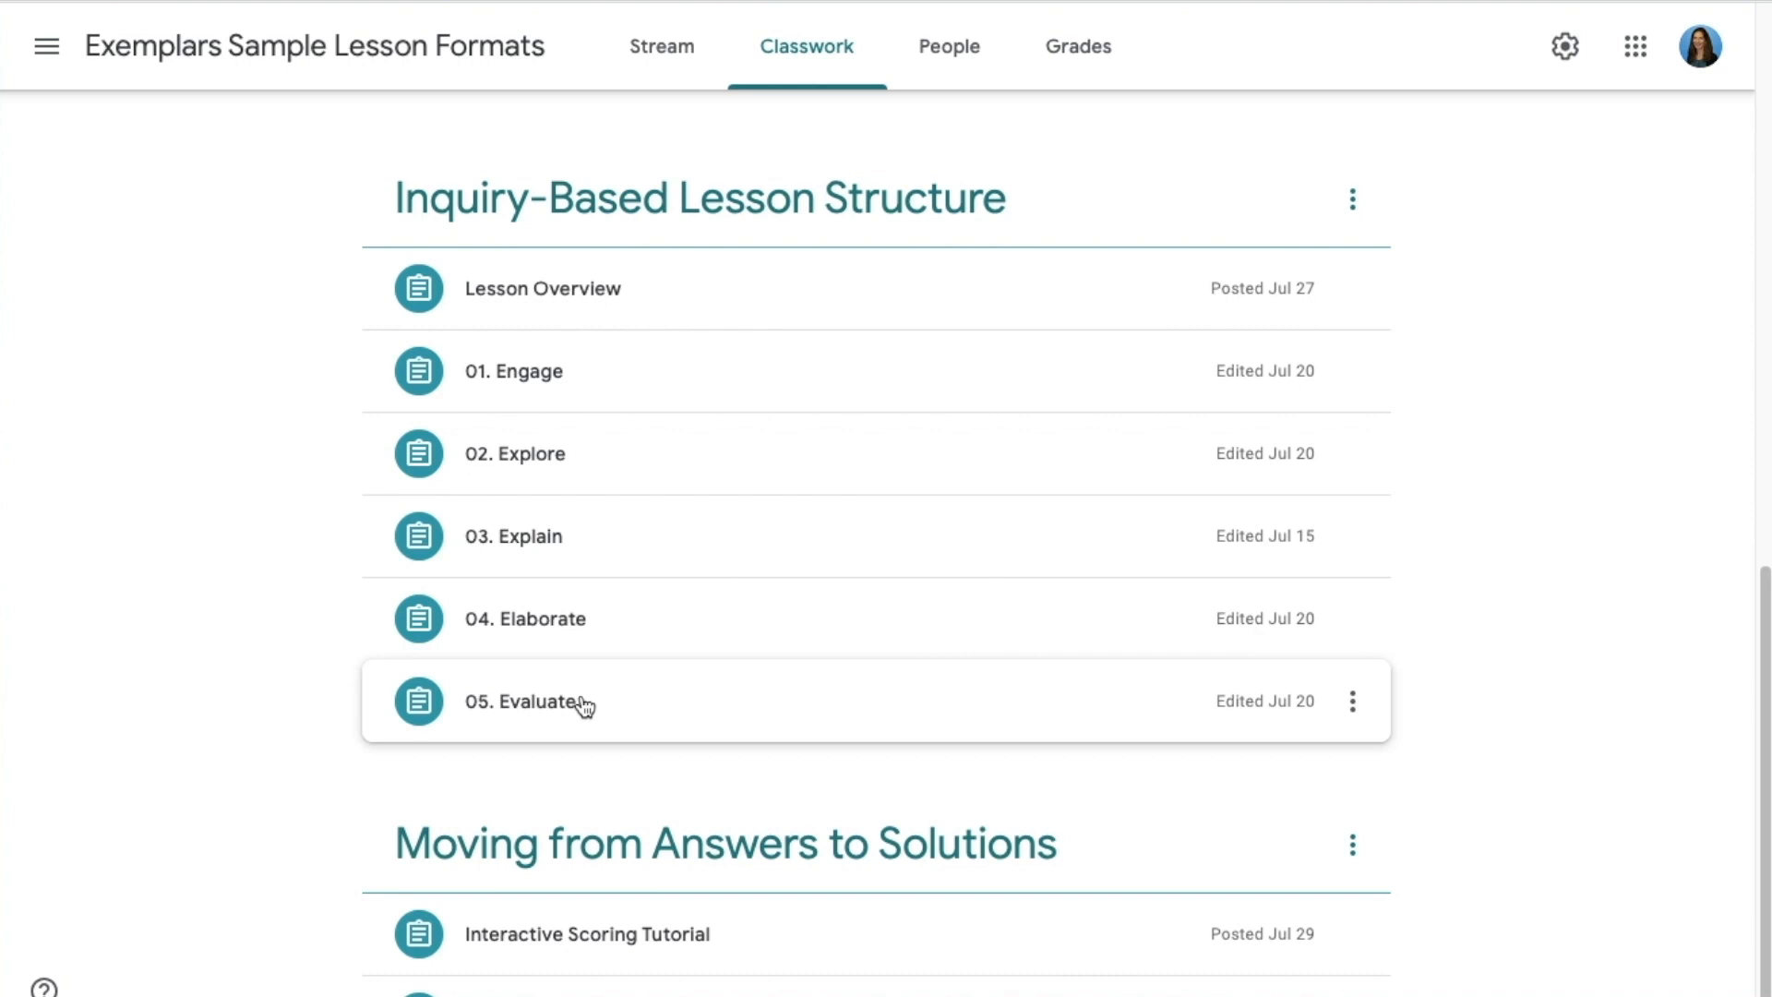
{"action": "mouse_move", "coordinate": [576, 697]}
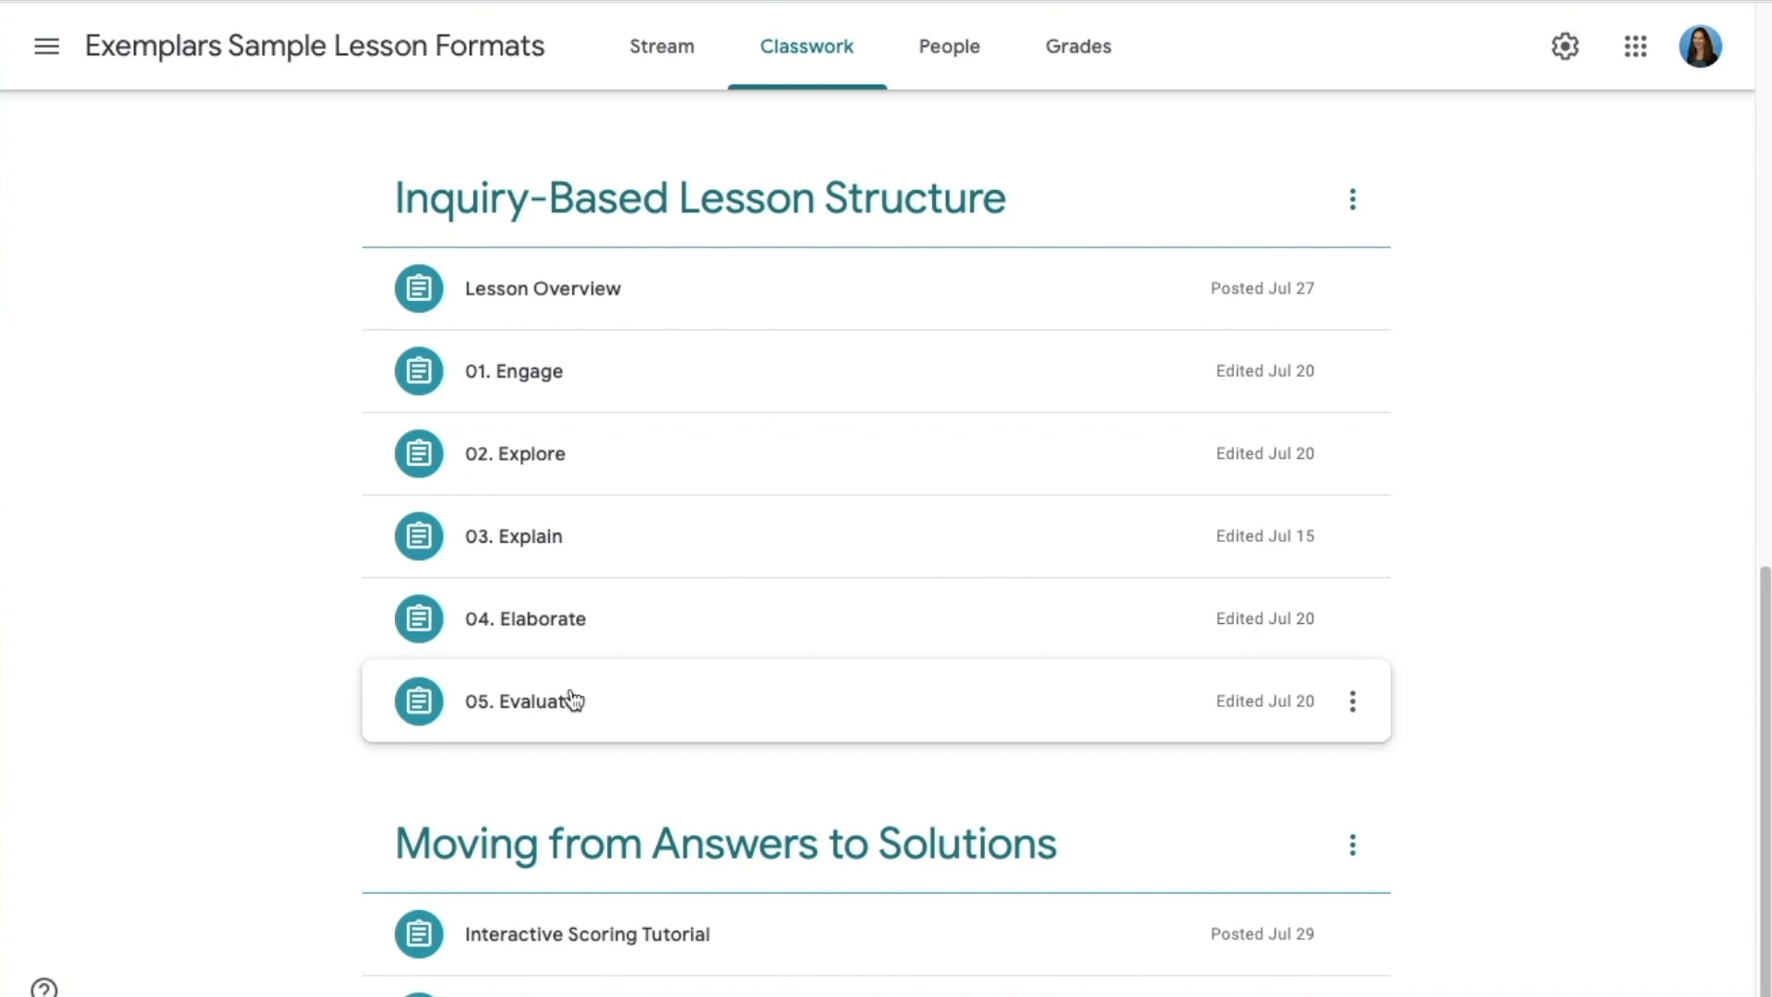
{"action": "mouse_move", "coordinate": [249, 593]}
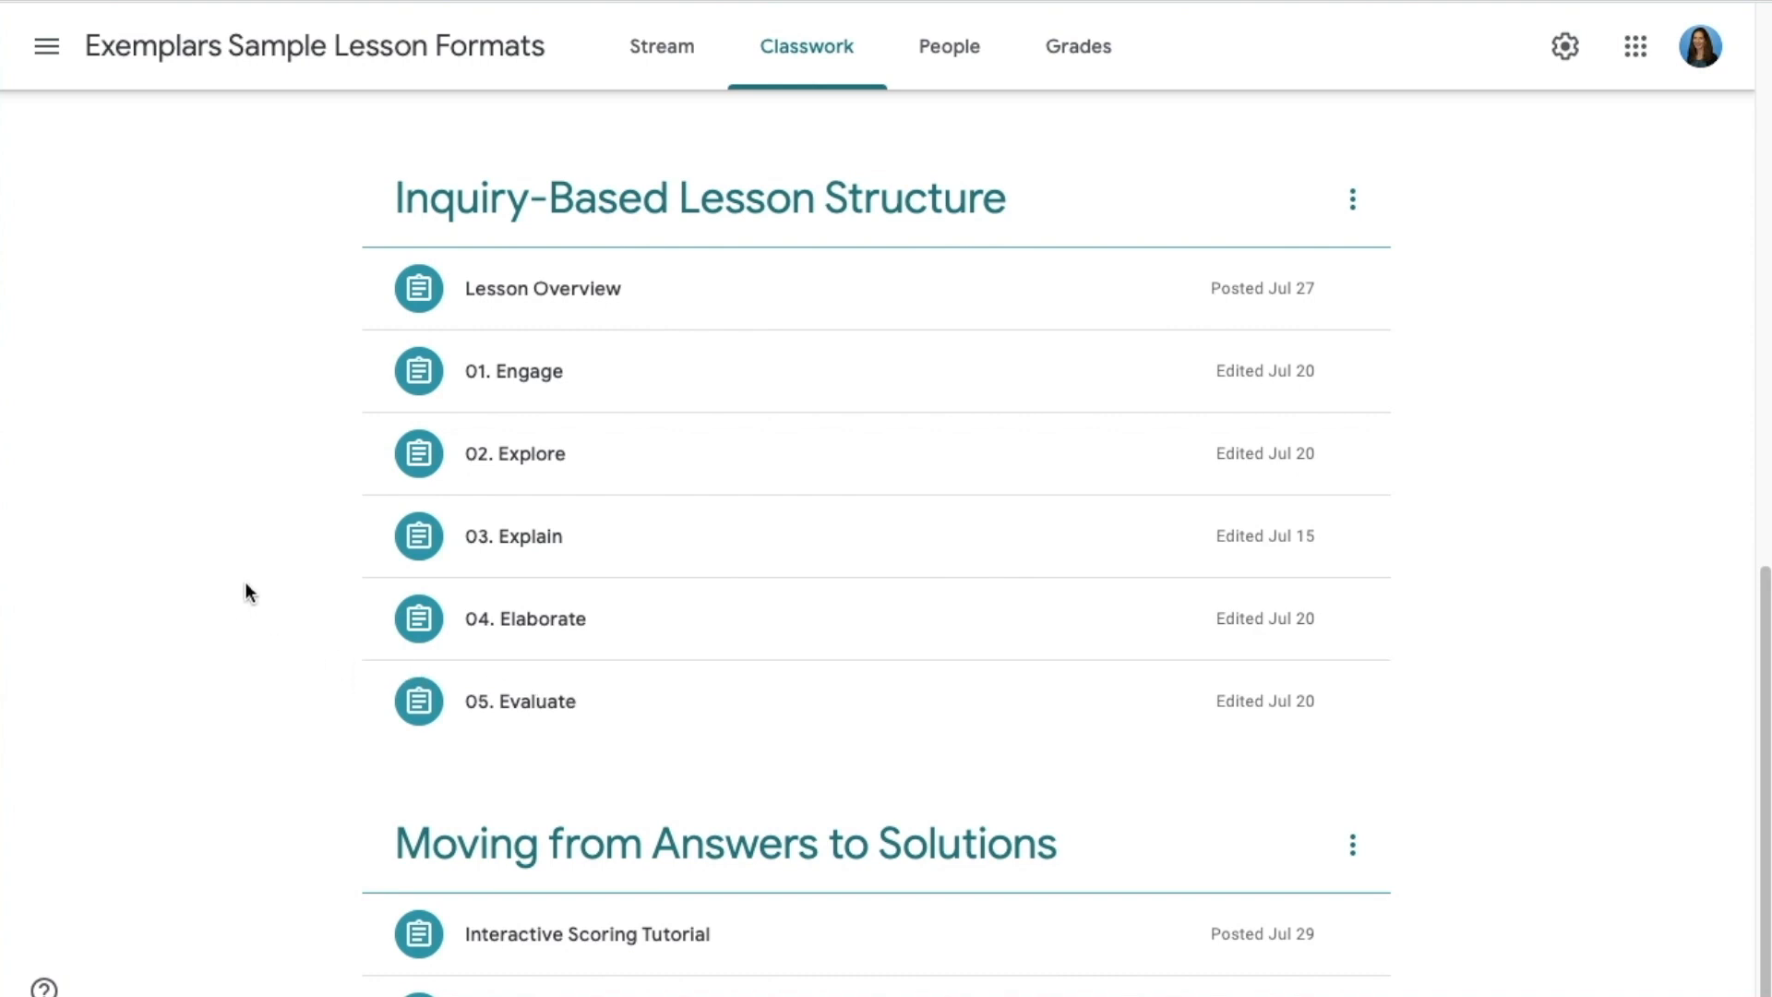
{"action": "mouse_move", "coordinate": [255, 410]}
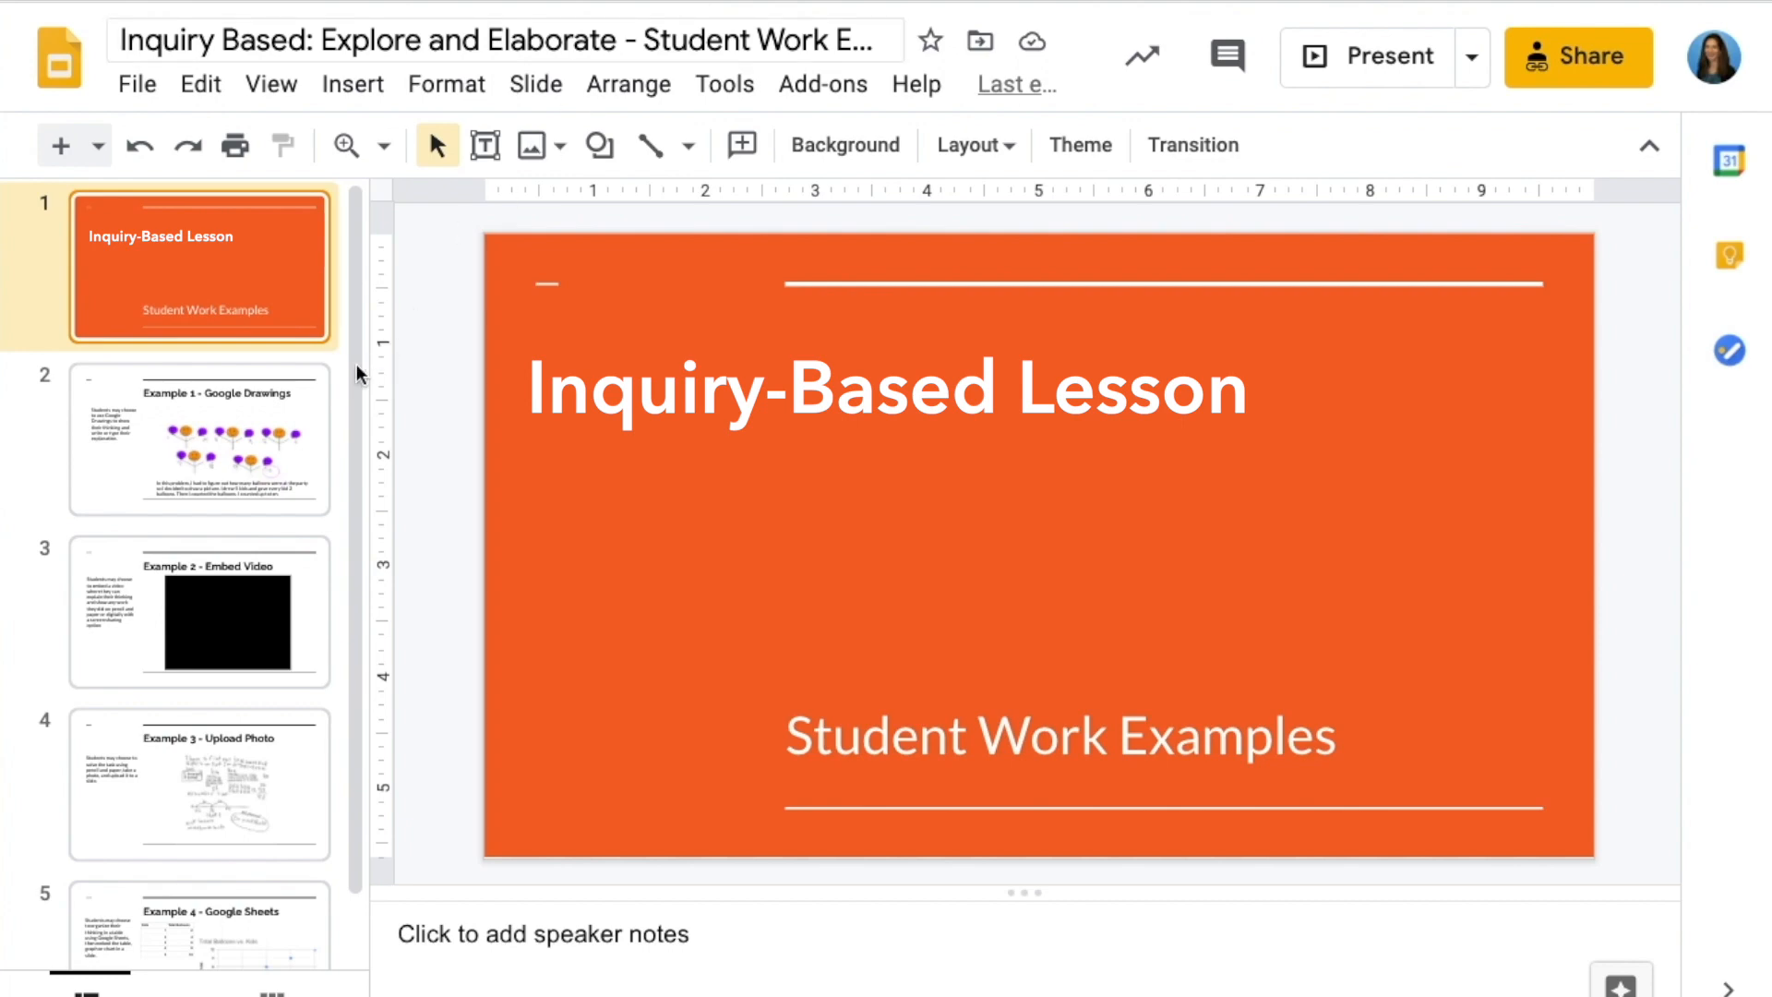
Step: View the Example 1 - Google Drawings slide, then the Example 2 - Embed Video slide
{"action": "left_click", "coordinate": [199, 439]}
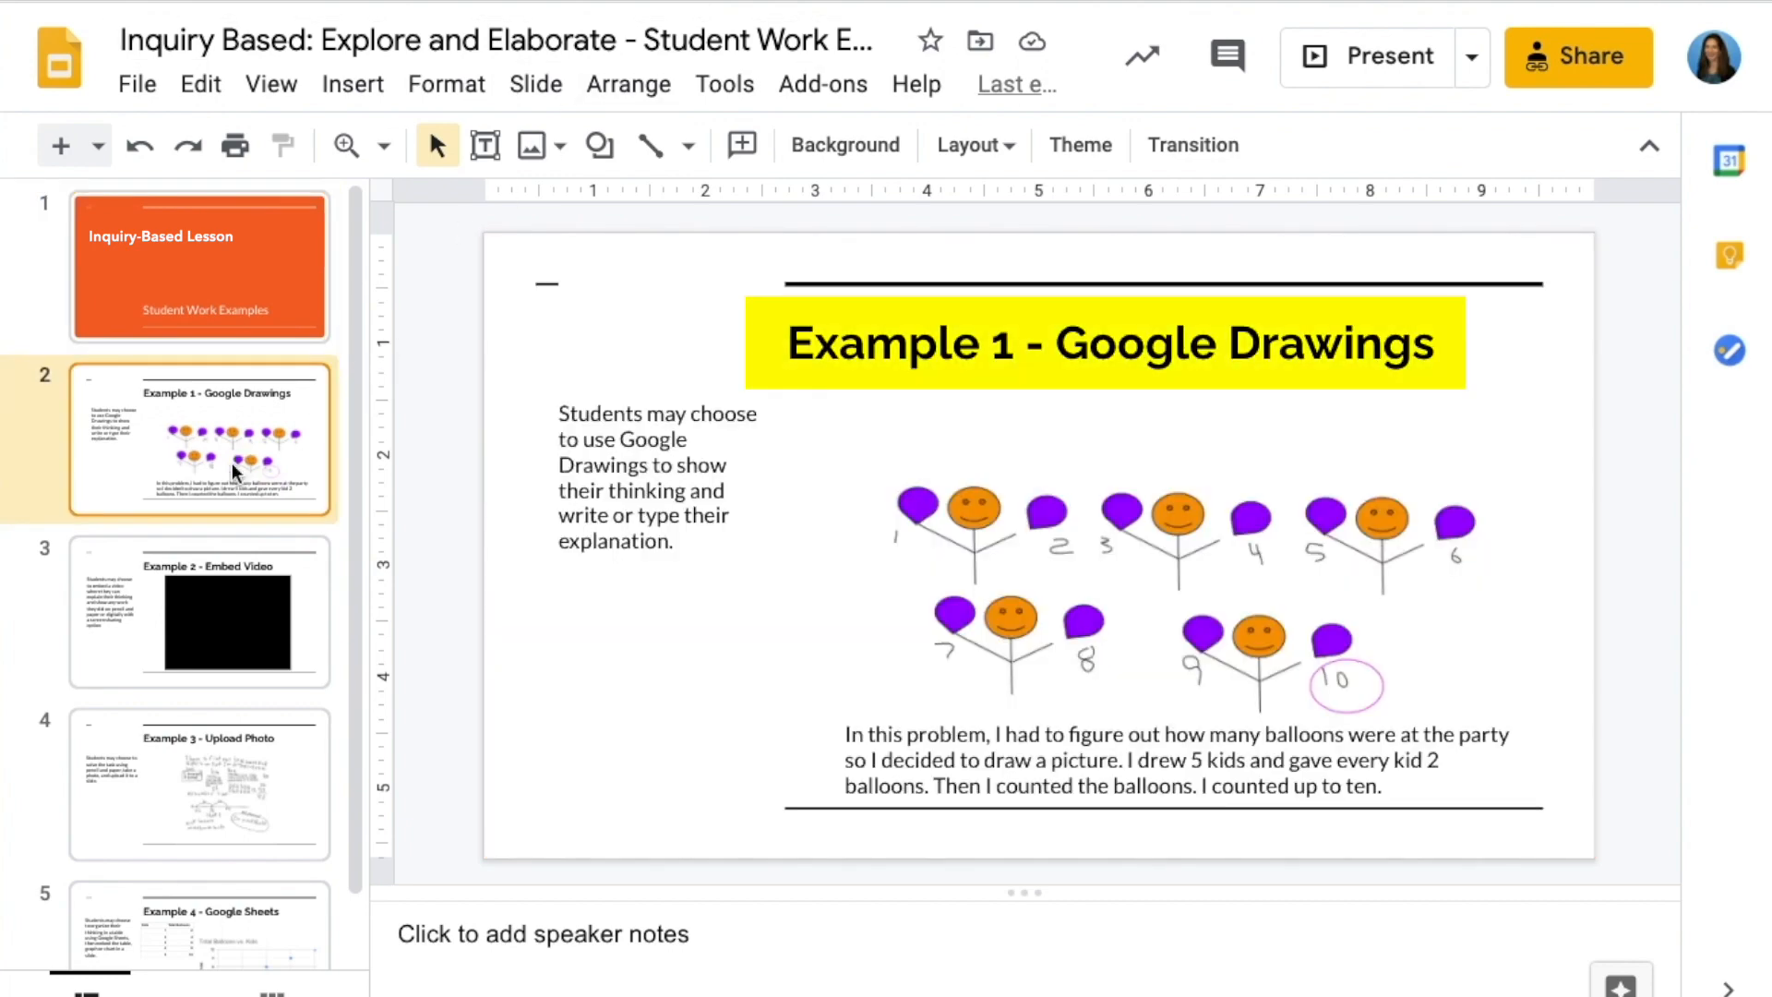
{"action": "left_click", "coordinate": [200, 611]}
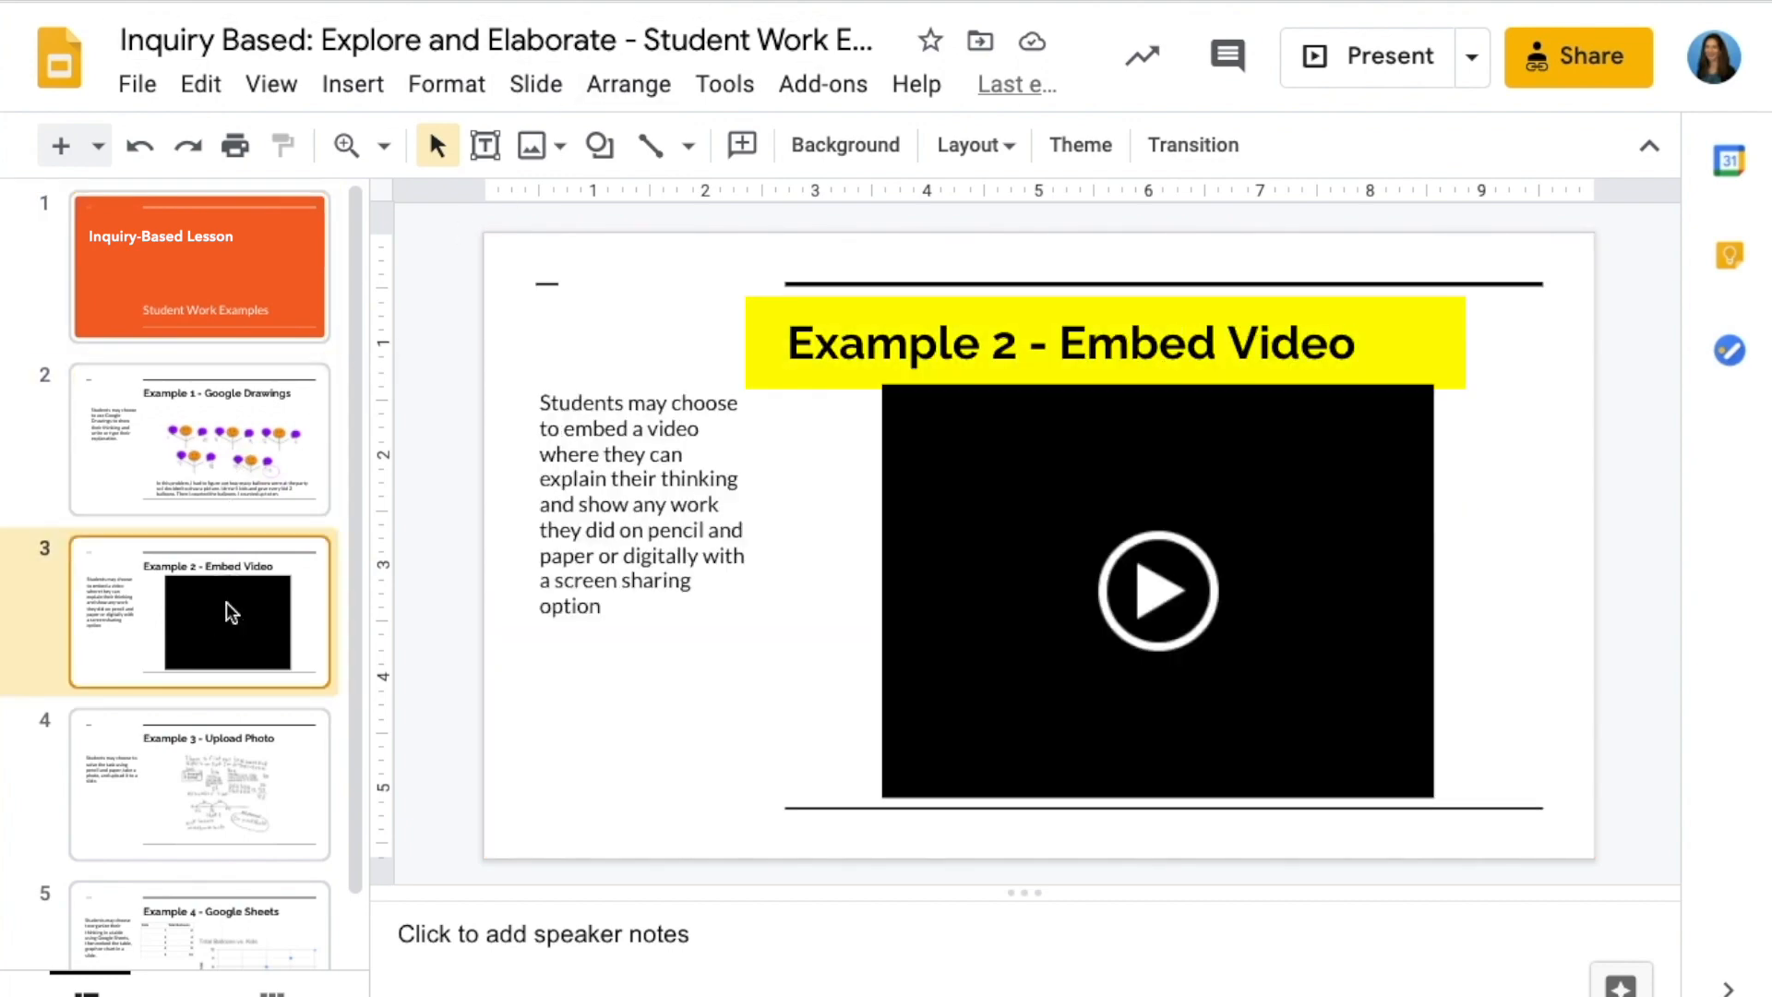
{"action": "mouse_move", "coordinate": [177, 788]}
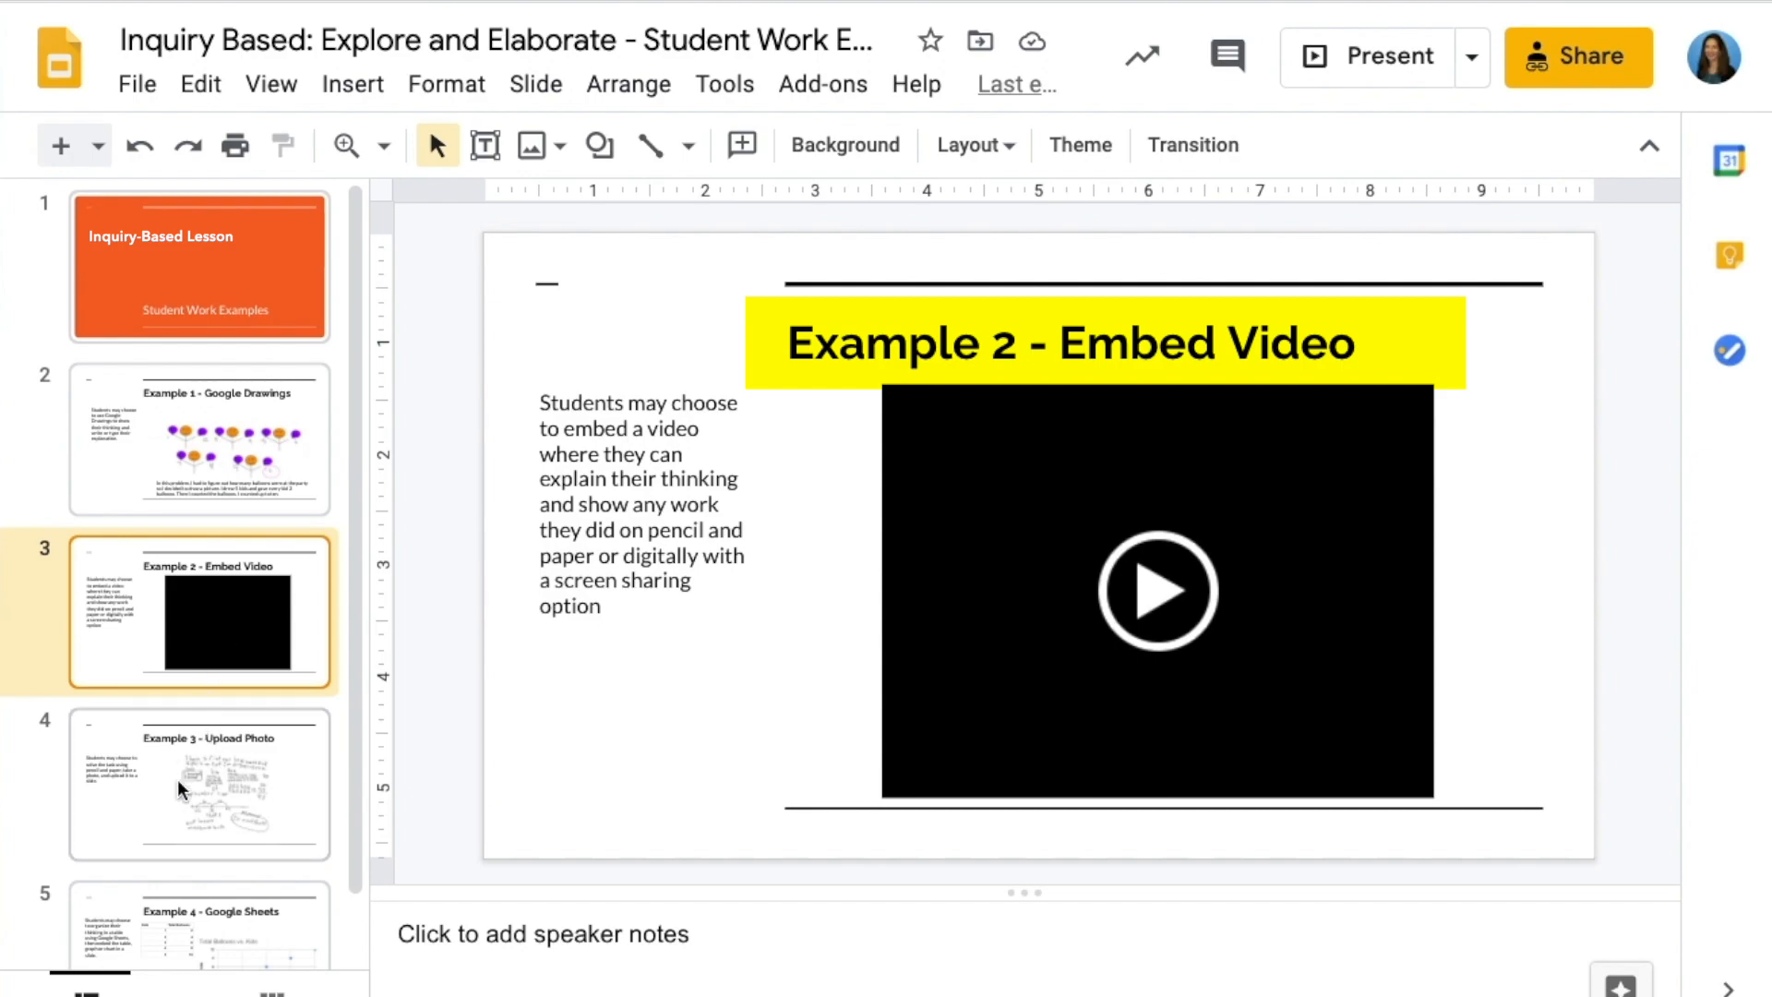